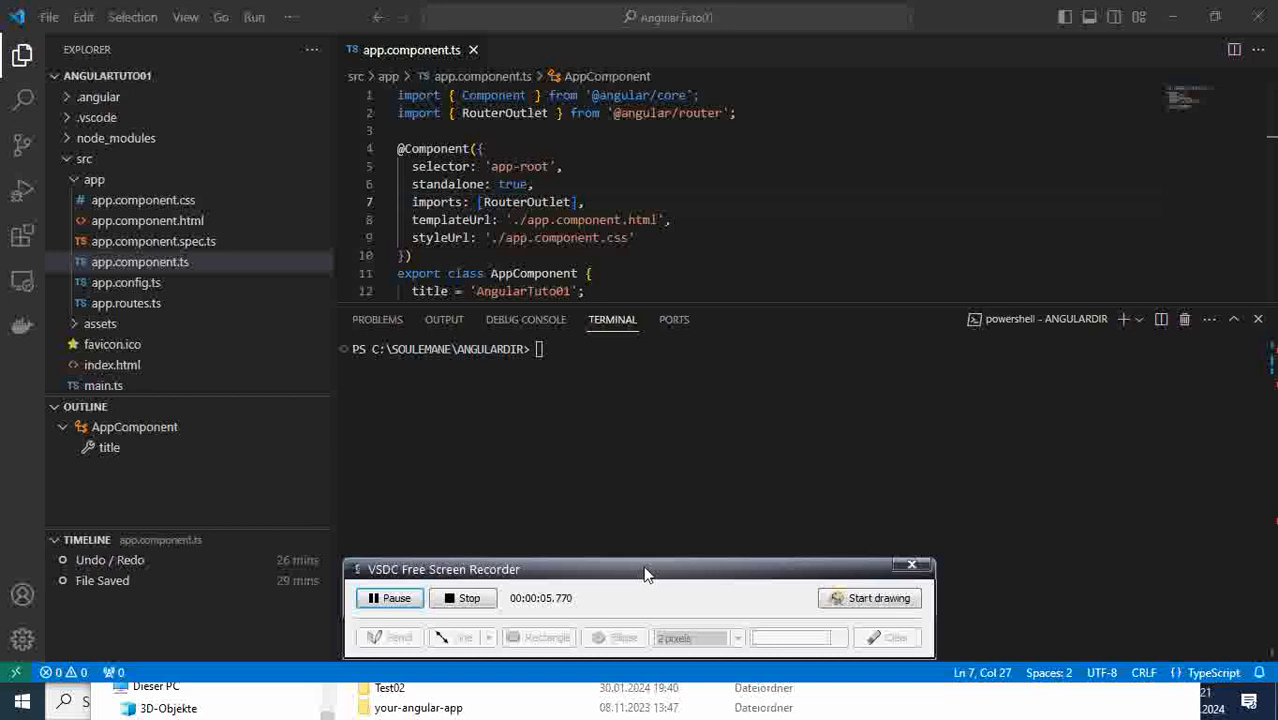
- Run ng version in the terminal to show the Angular CLI banner
drag(644, 570, 830, 550)
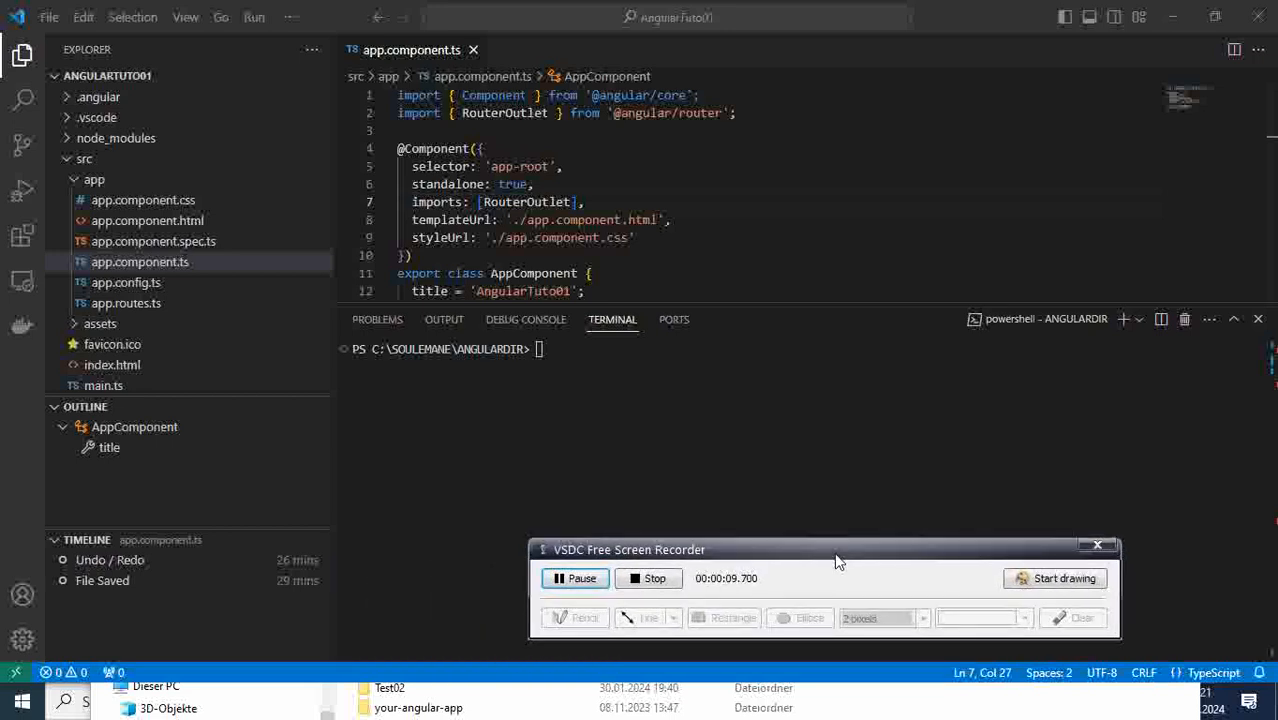
mouse_move(830, 564)
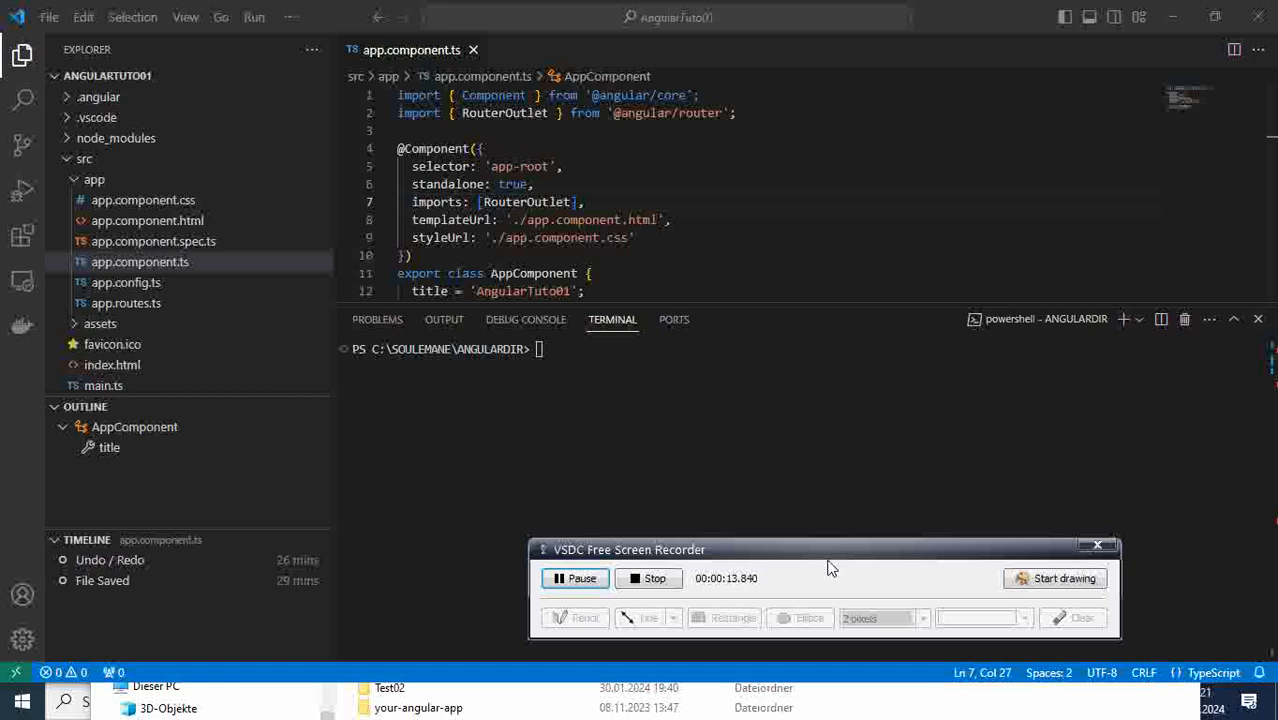
mouse_move(848, 572)
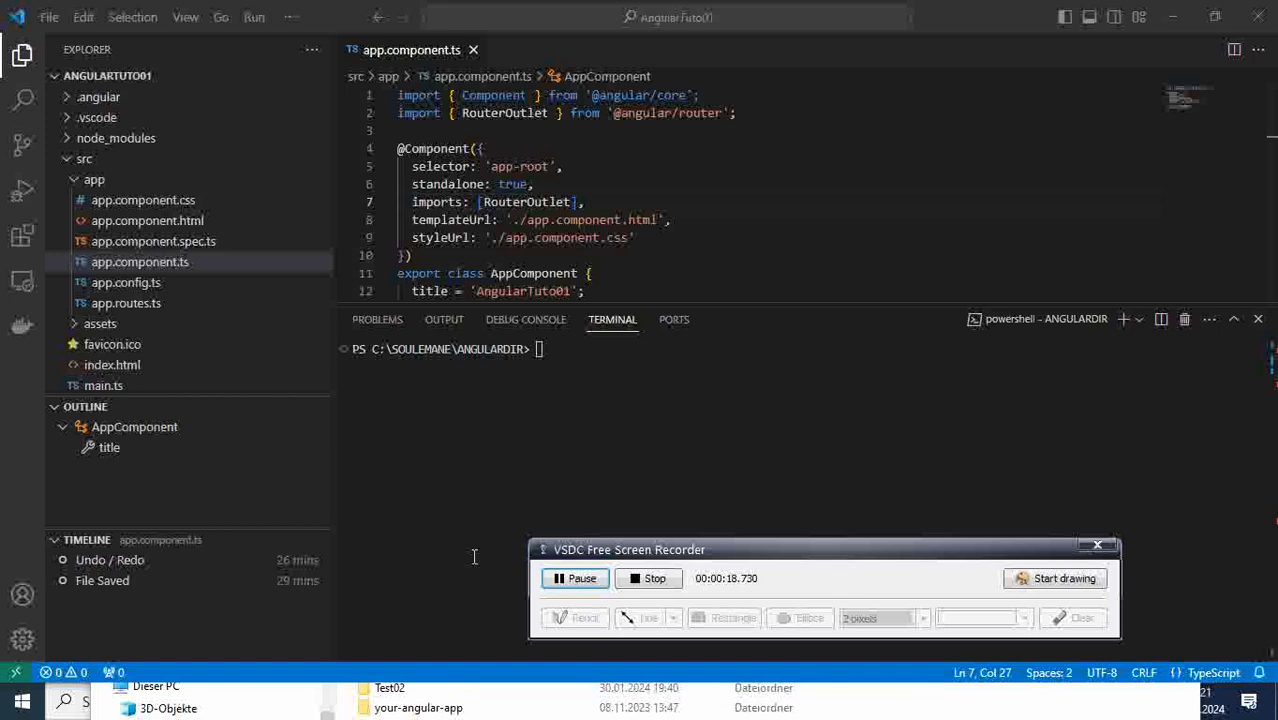
mouse_move(512, 516)
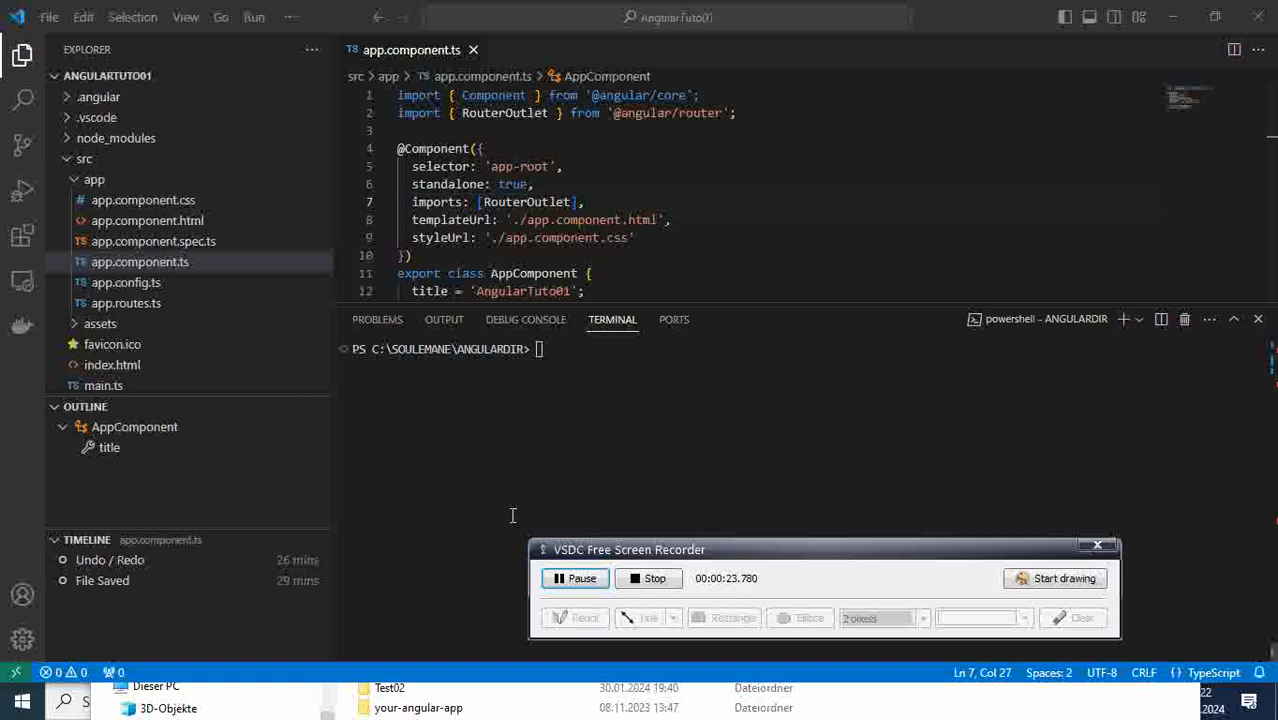
mouse_move(140, 244)
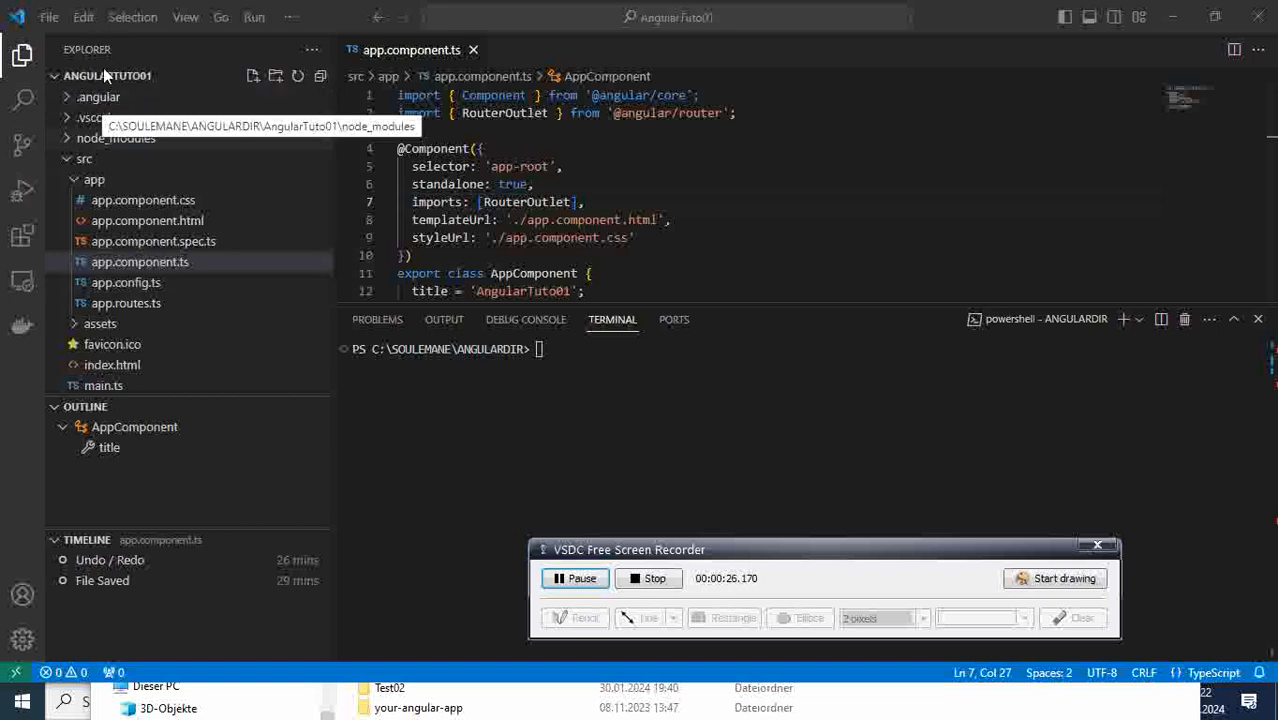
mouse_move(156, 356)
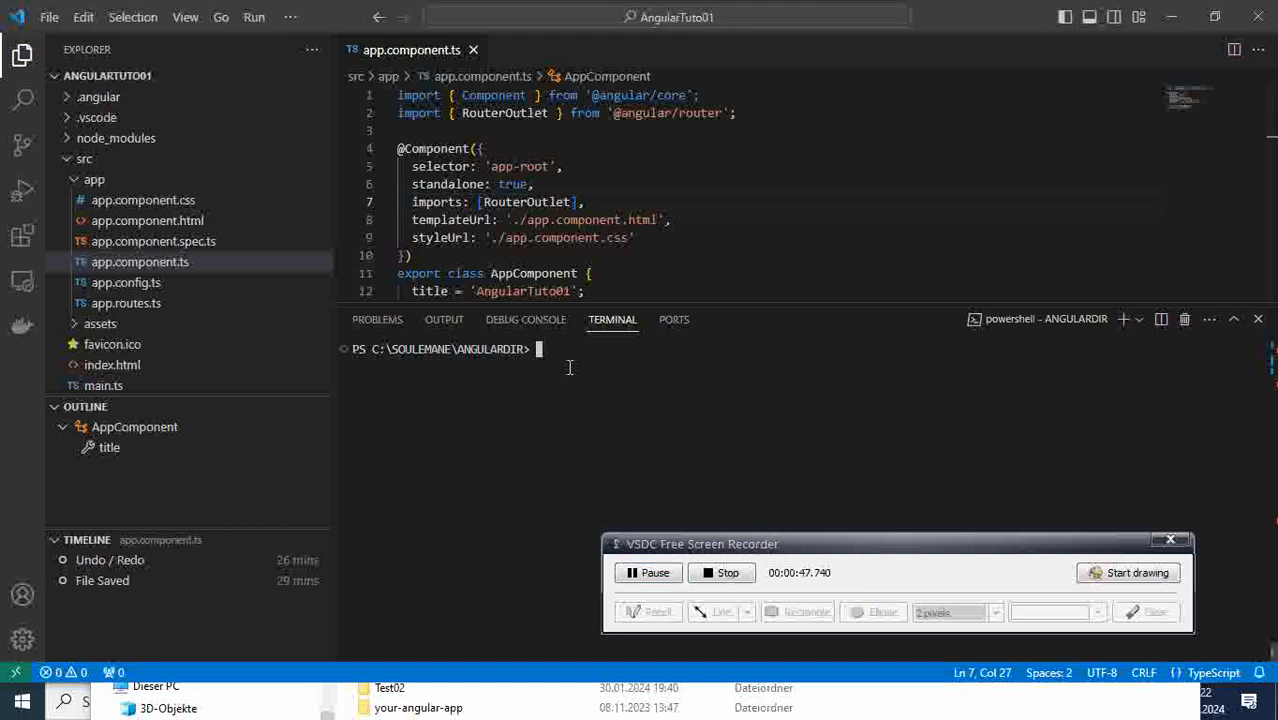
text(ng)
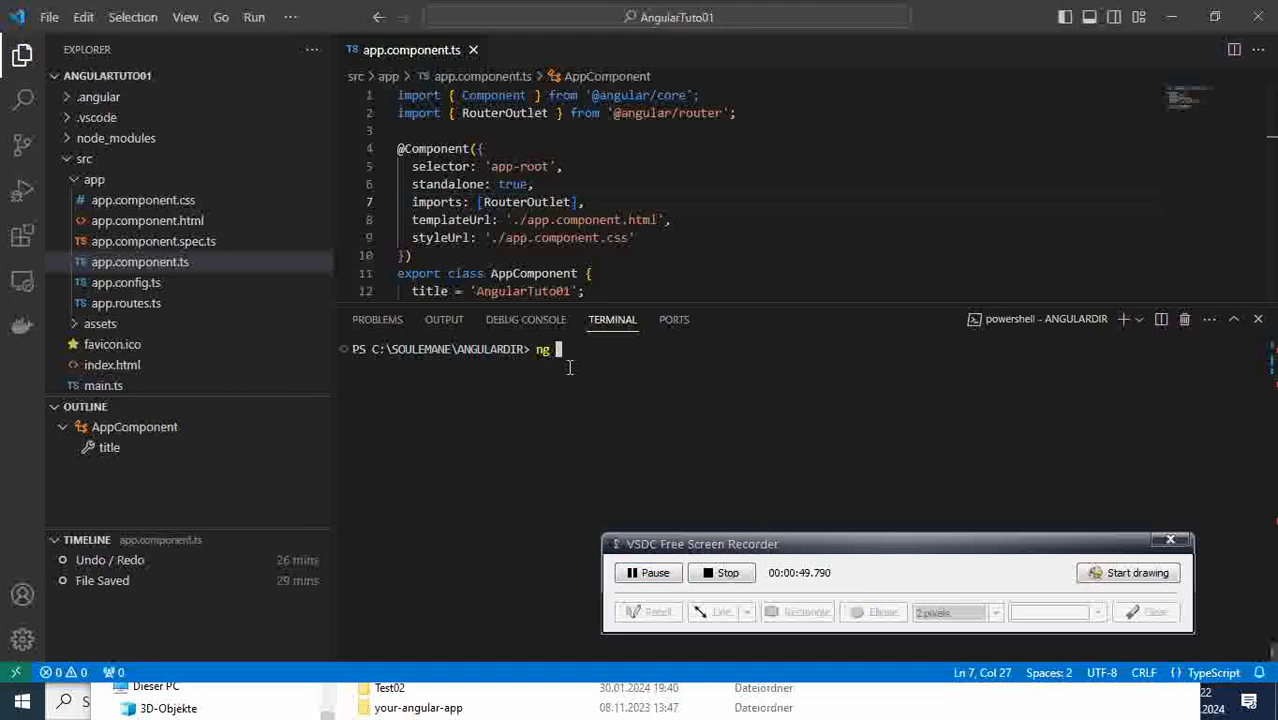
text(version)
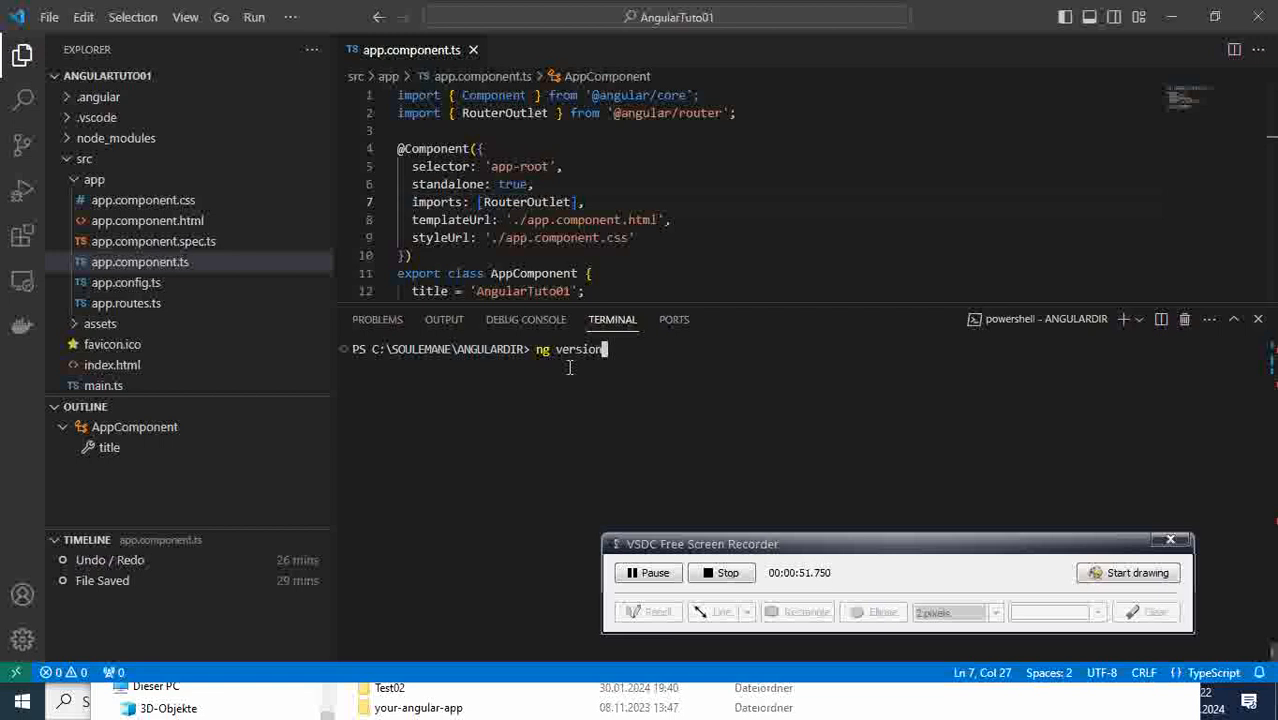
key(Return)
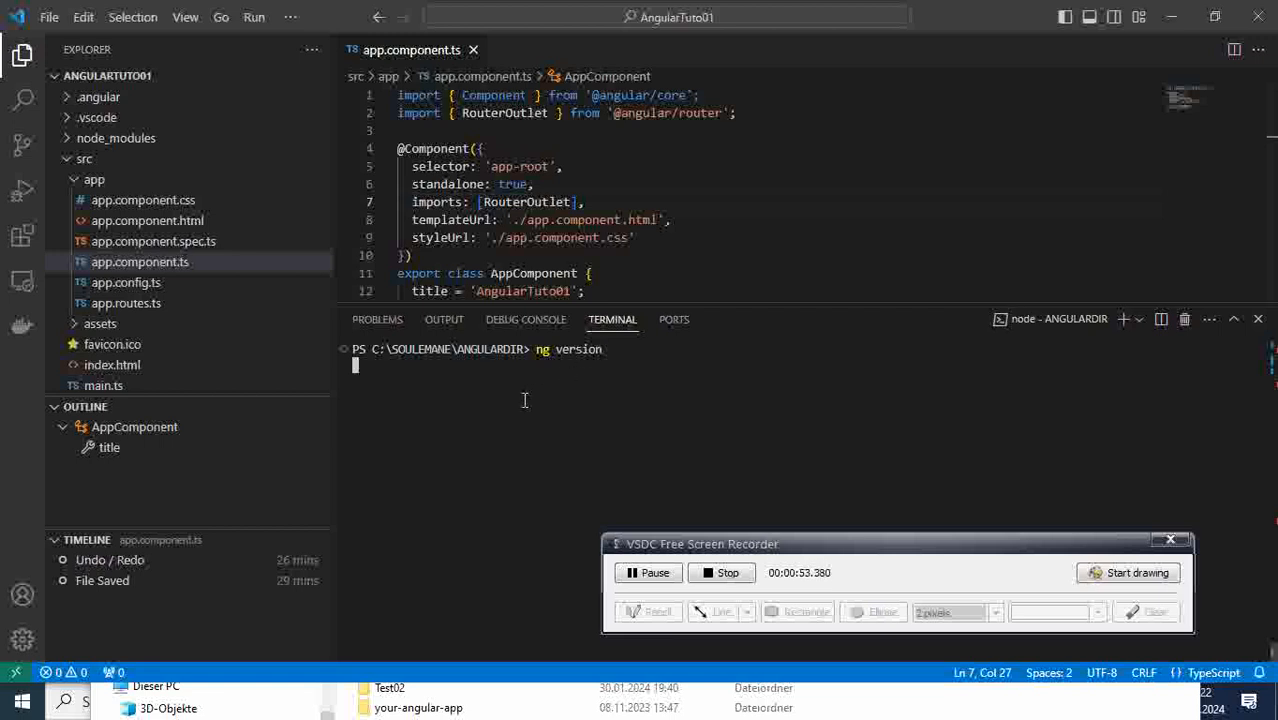
mouse_move(548, 476)
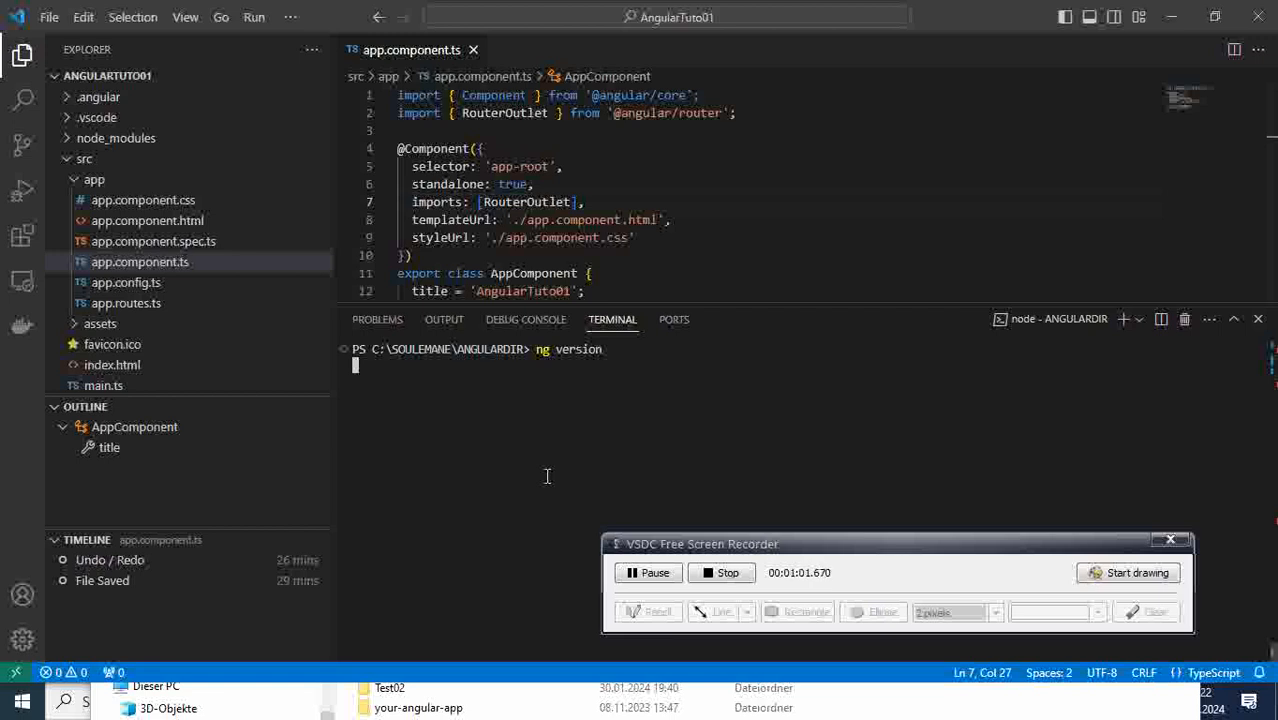
key(Return)
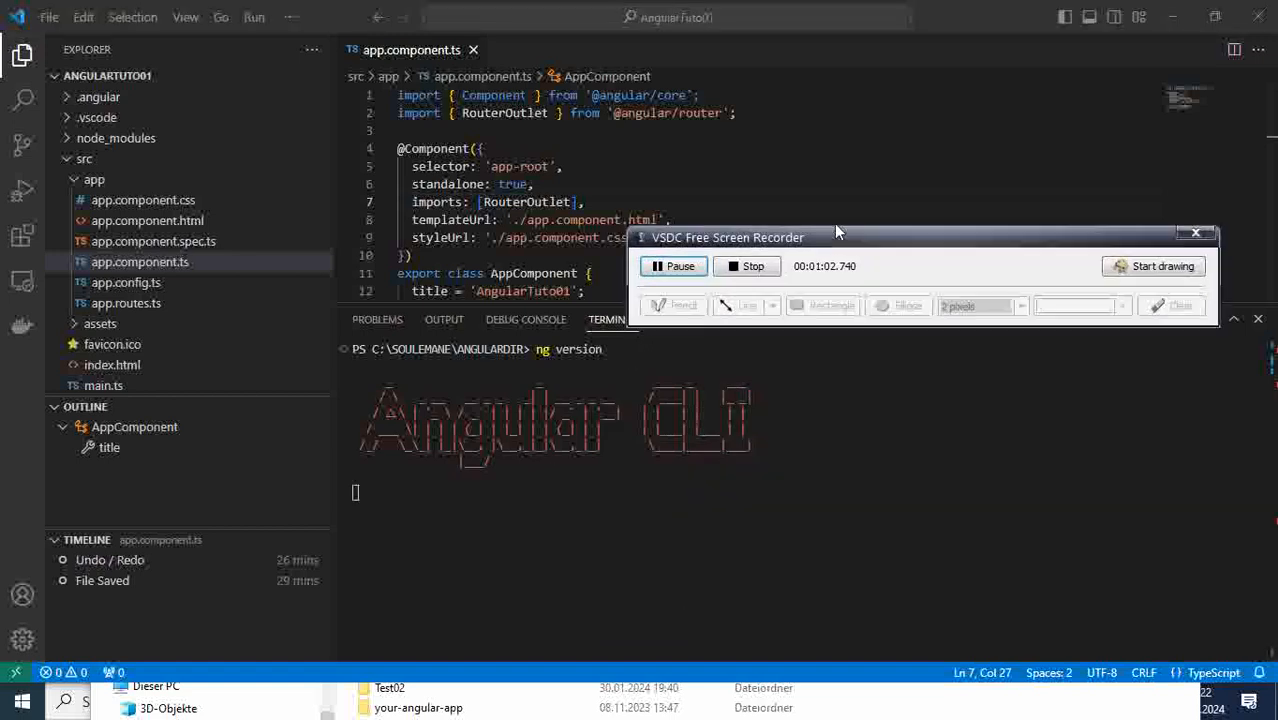
drag(838, 236, 838, 192)
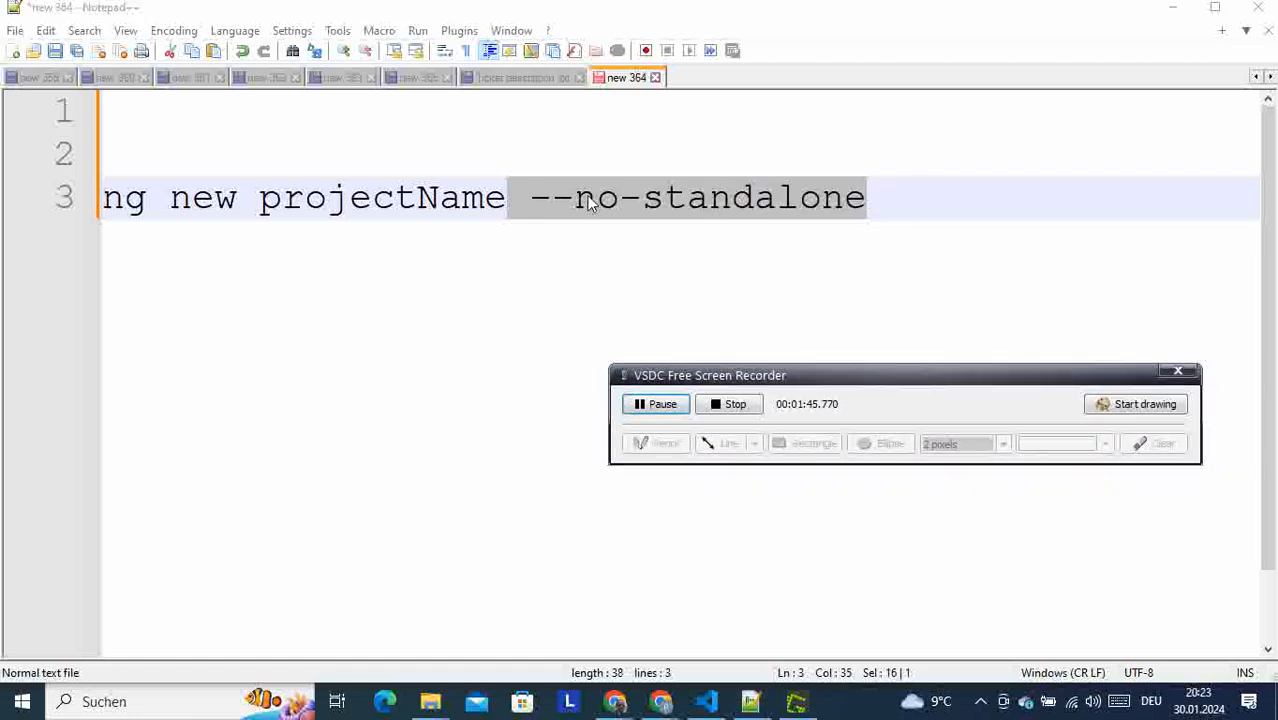
- Select the --no-standalone flag in the noted ng new projectName command
click(572, 198)
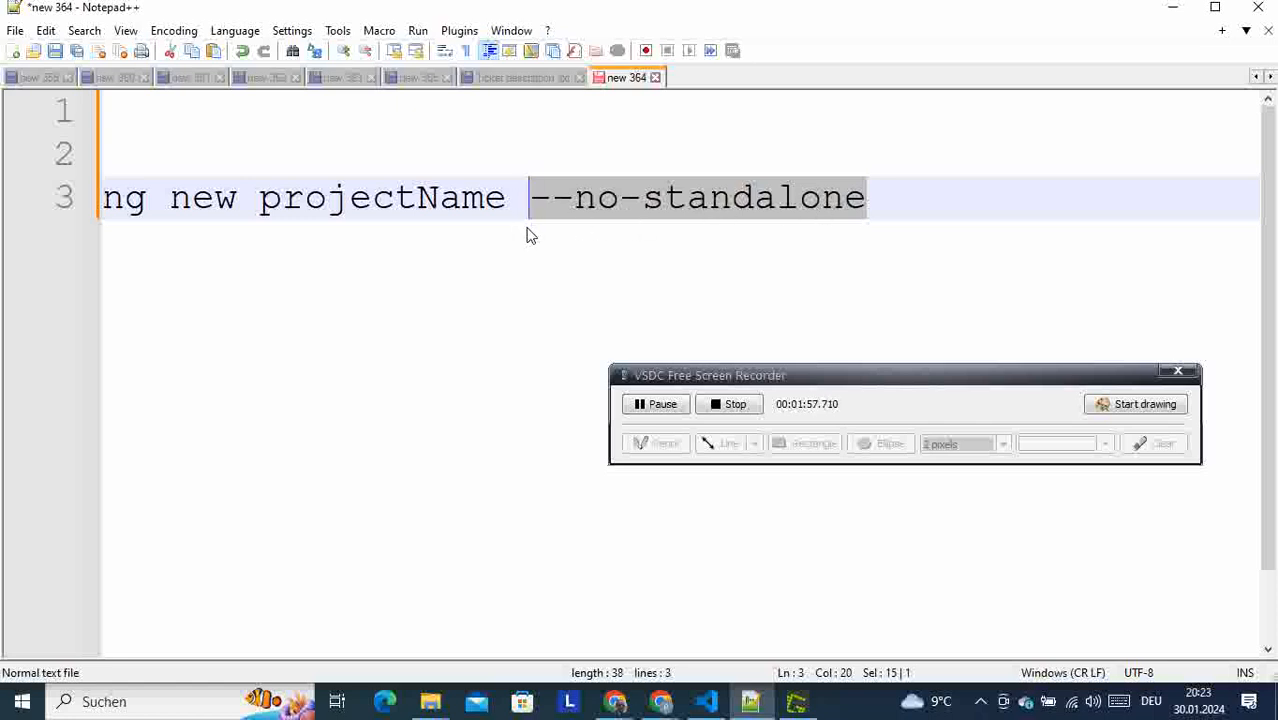
mouse_move(556, 232)
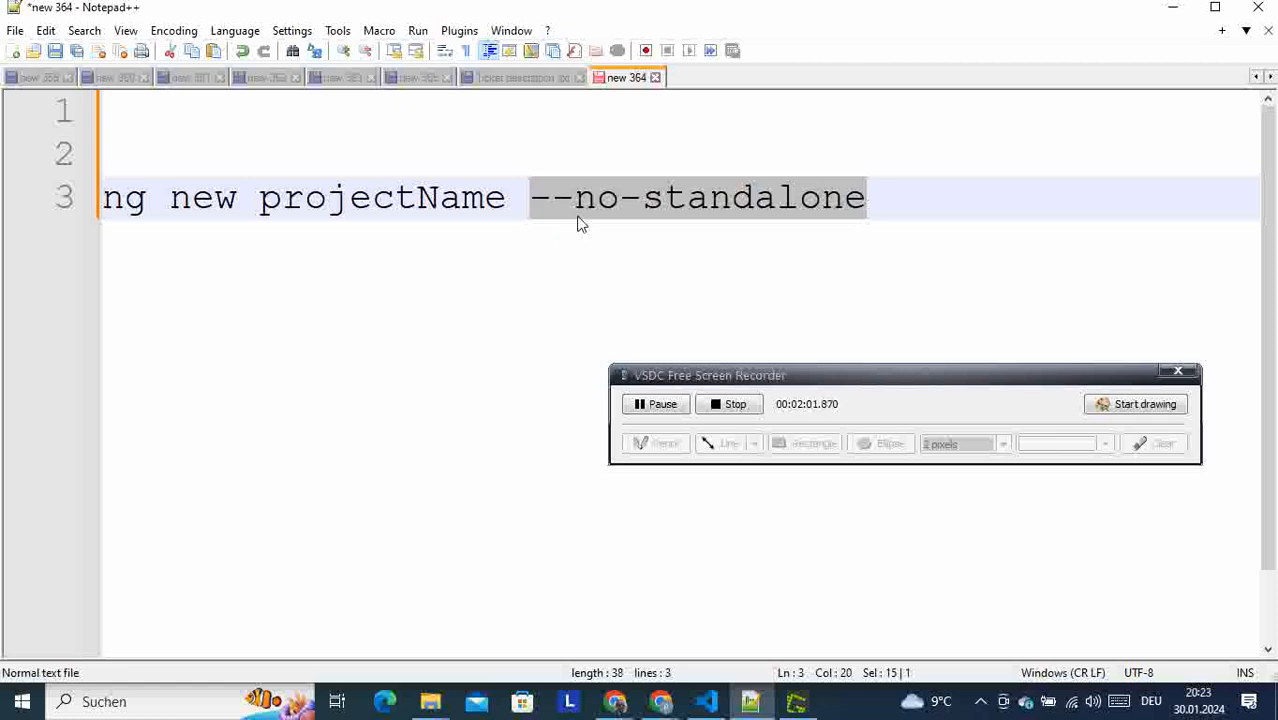
mouse_move(436, 288)
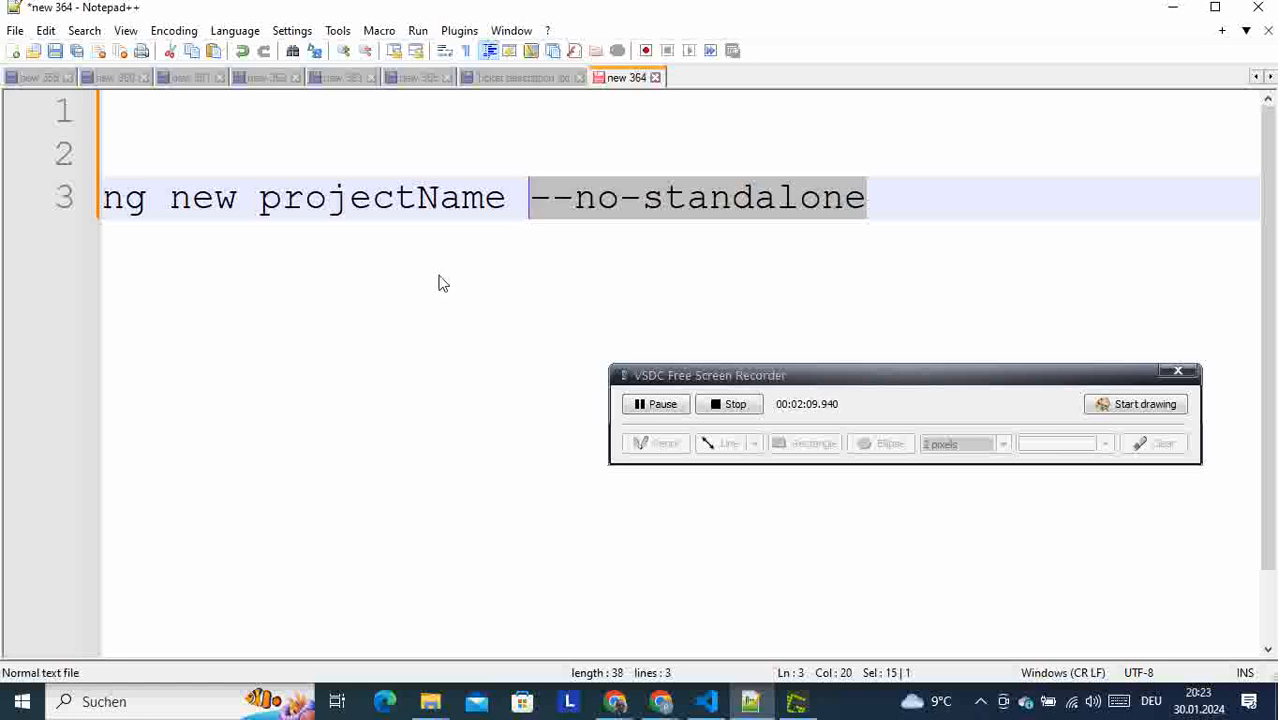
mouse_move(654, 572)
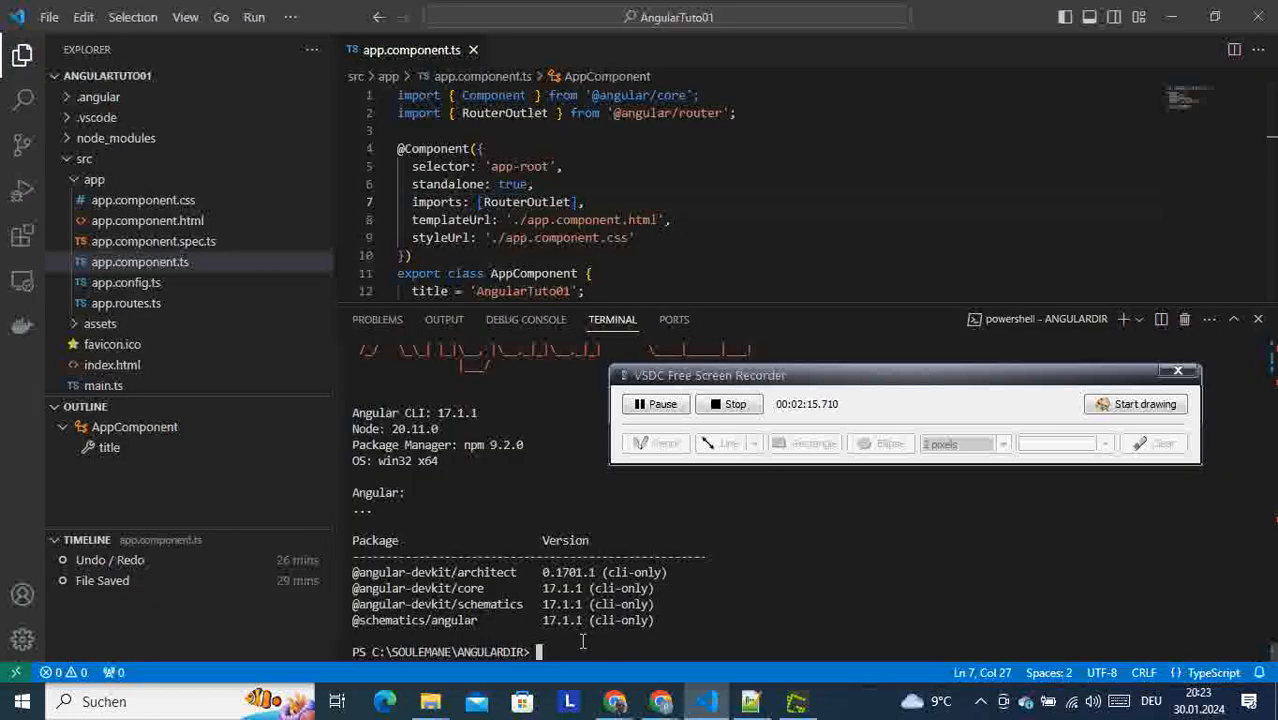
- Enter ng new MixingFile001 --no-standalone in the terminal to create the project
text(ng)
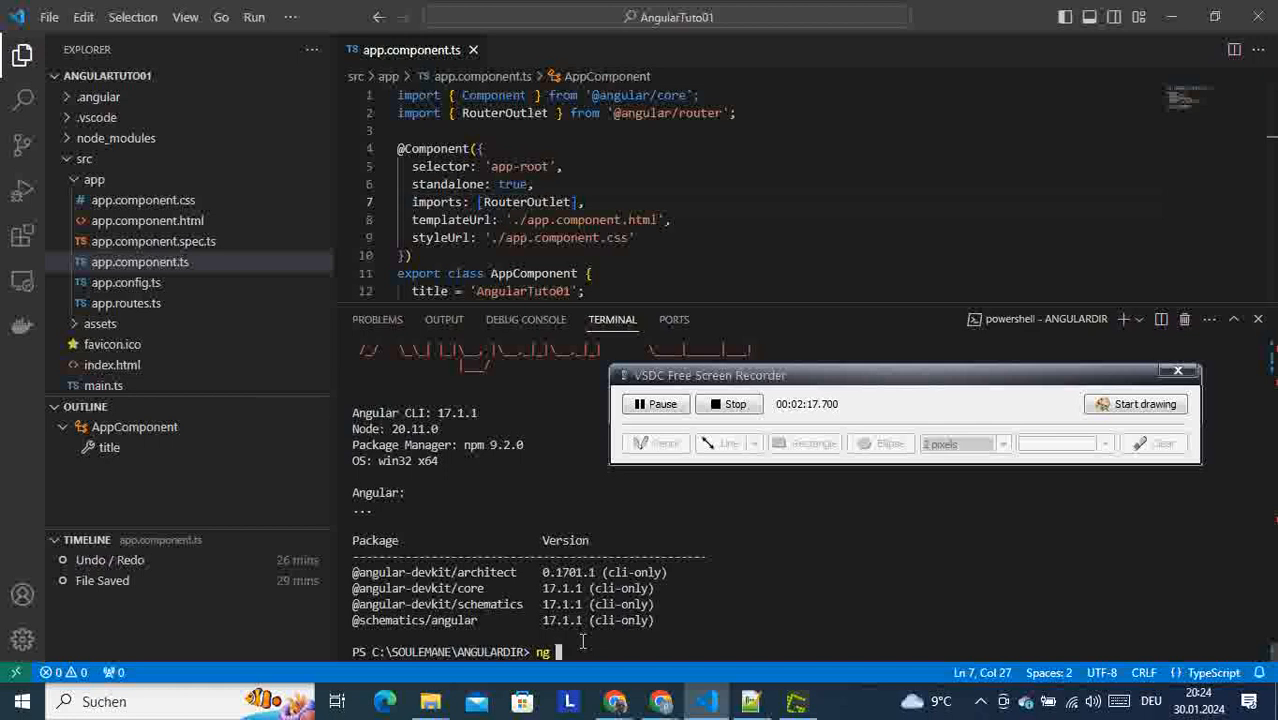
text(n)
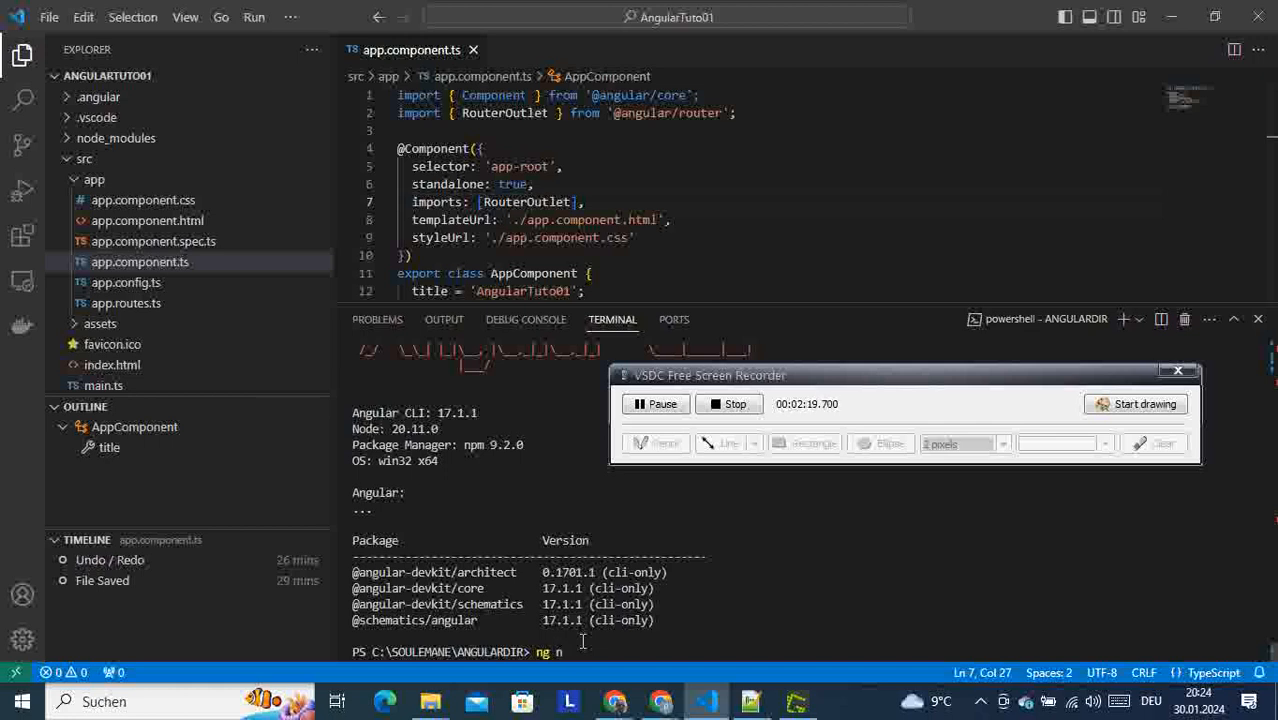
text(ew)
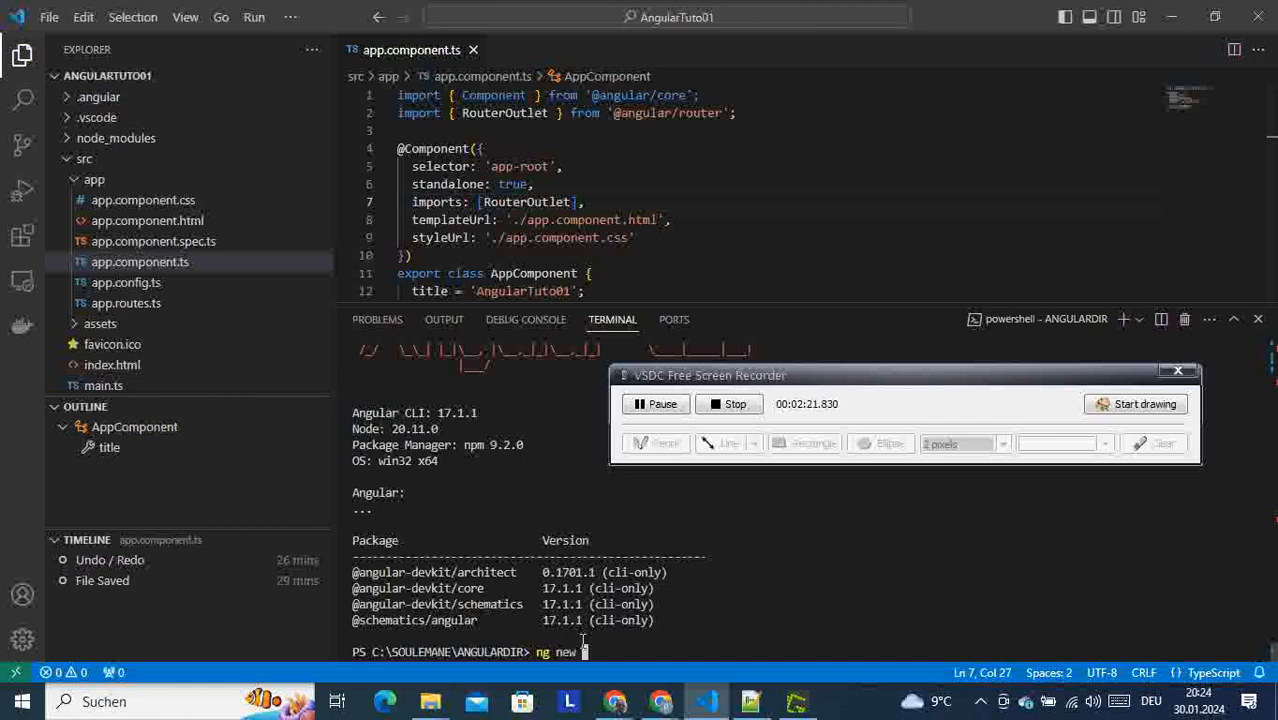
text(MixingFi)
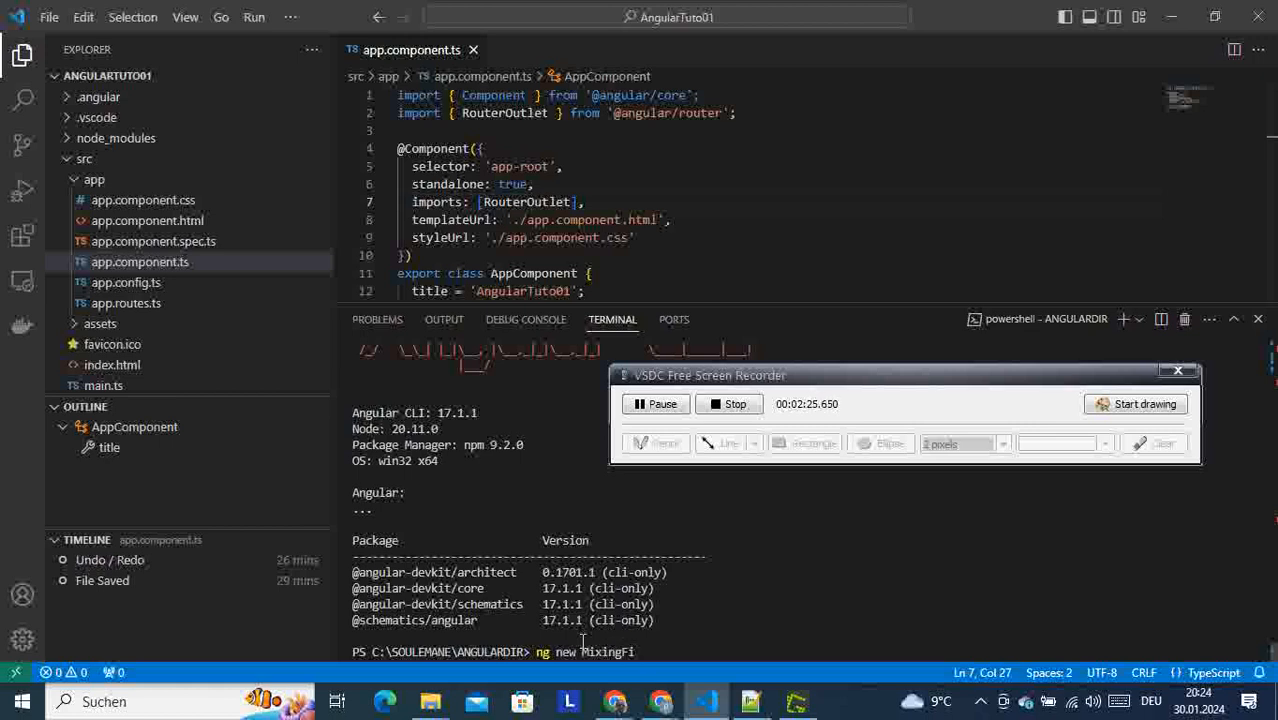
text(le)
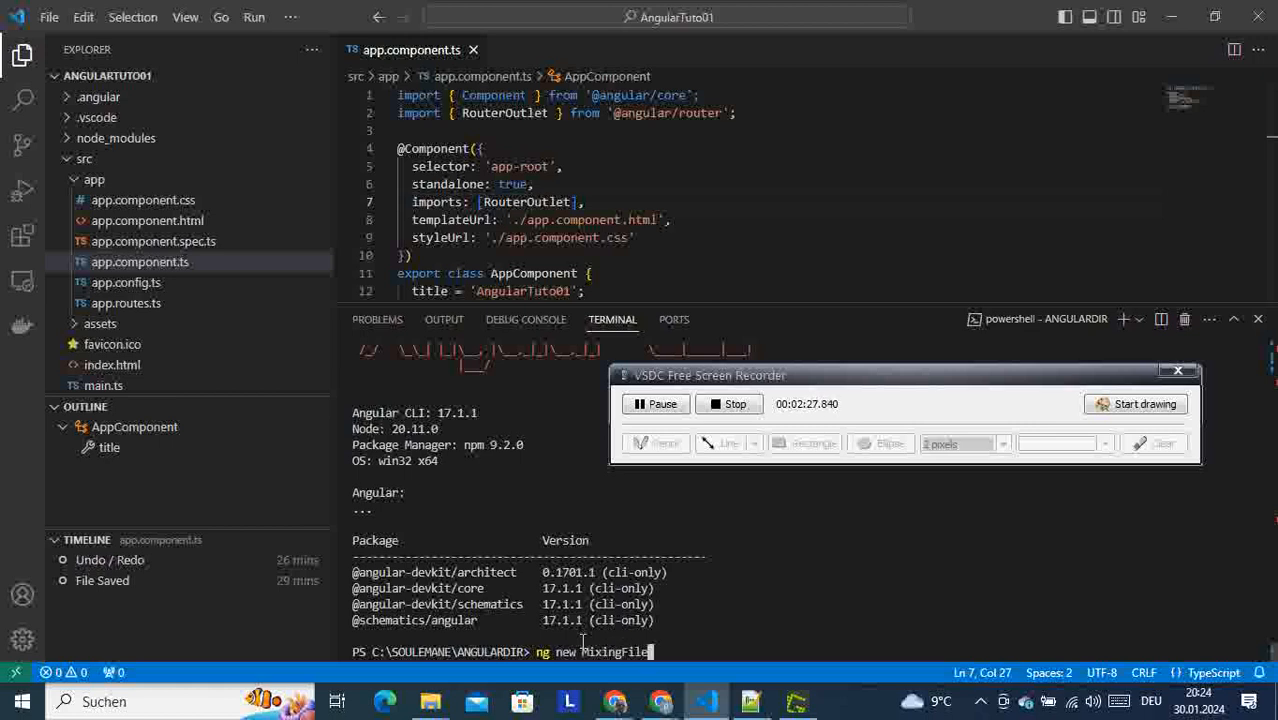
text(001)
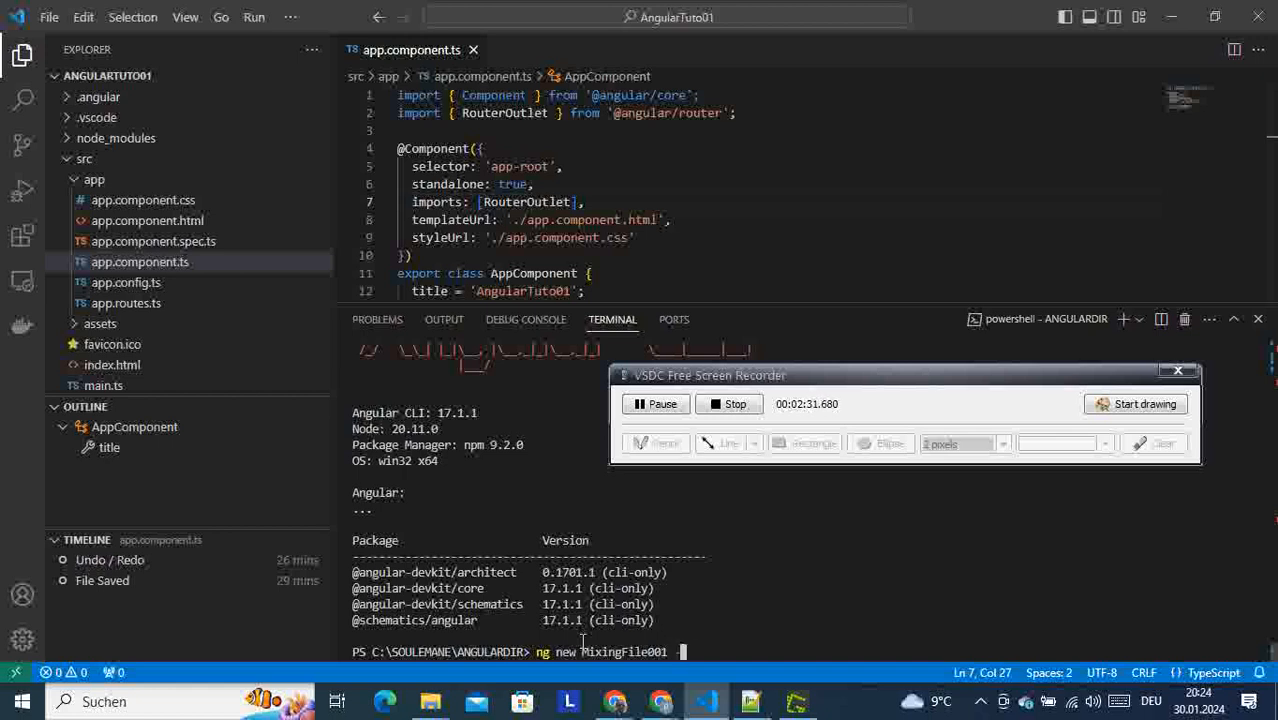
text(--no-stand)
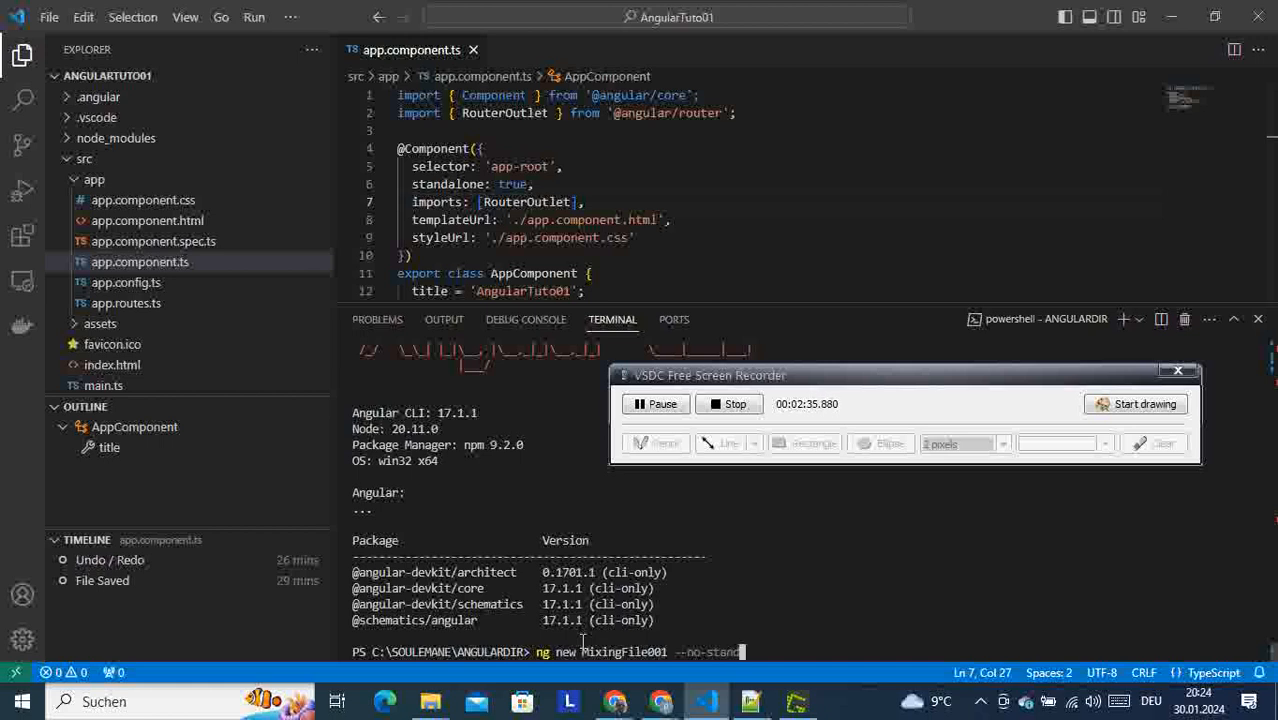
text(alone)
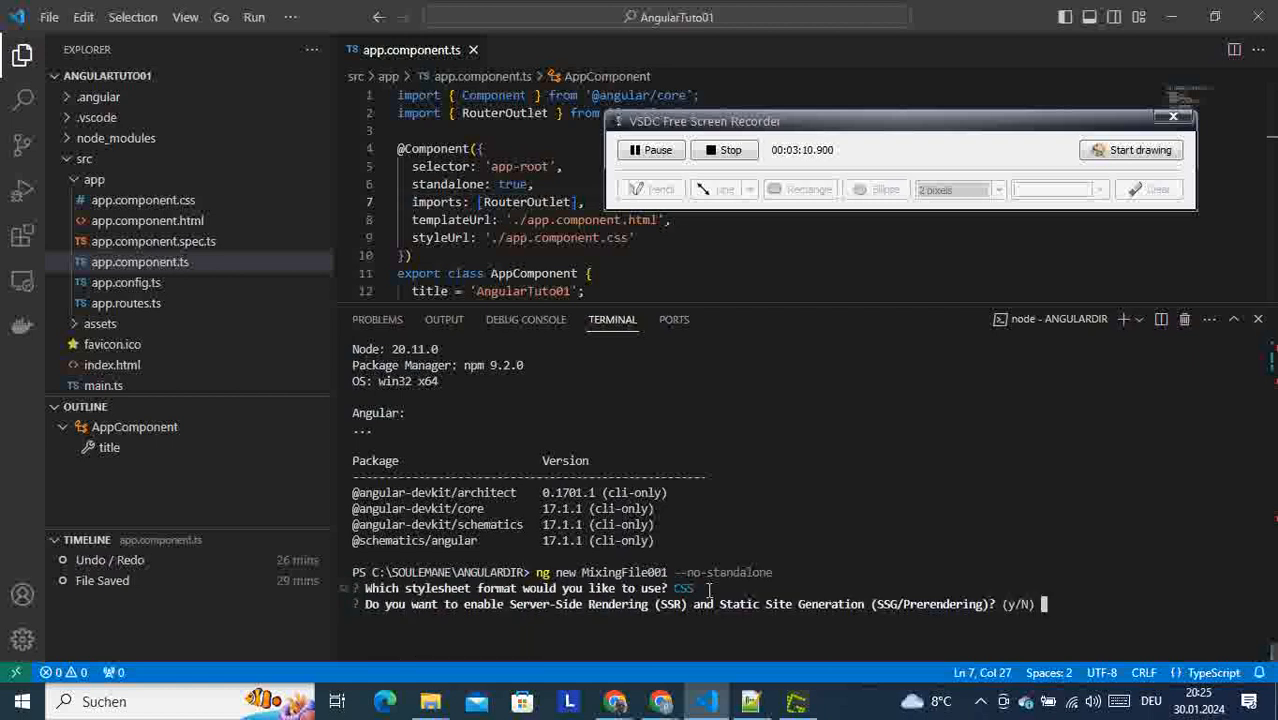
- Answer y to SSR/prerendering so MixingFile001 files, including app.module.ts, are generated
text(y)
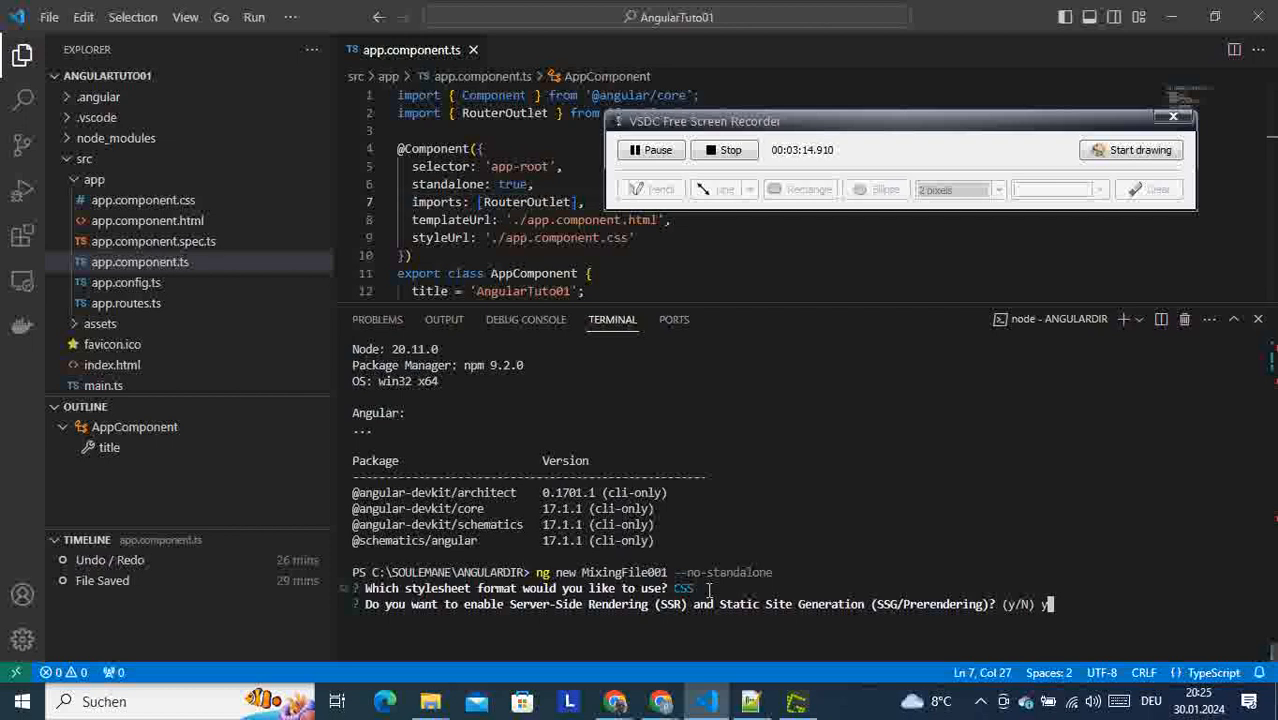
key(Return)
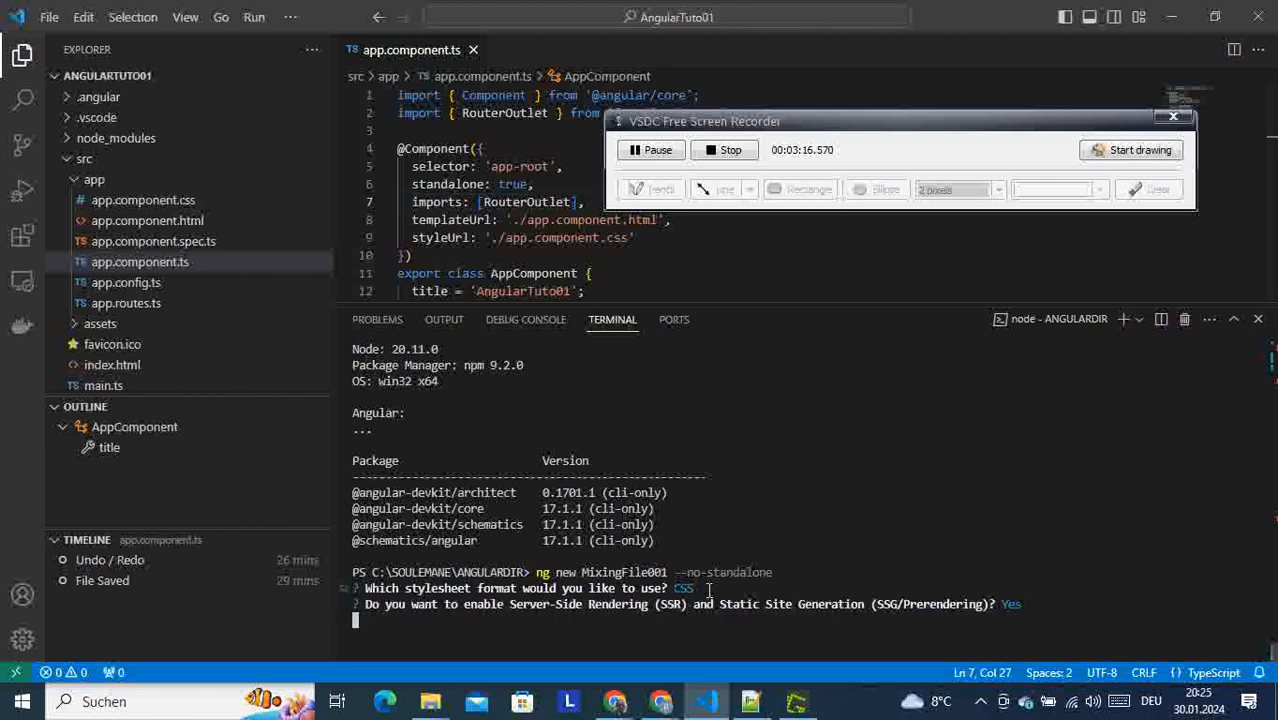
mouse_move(764, 438)
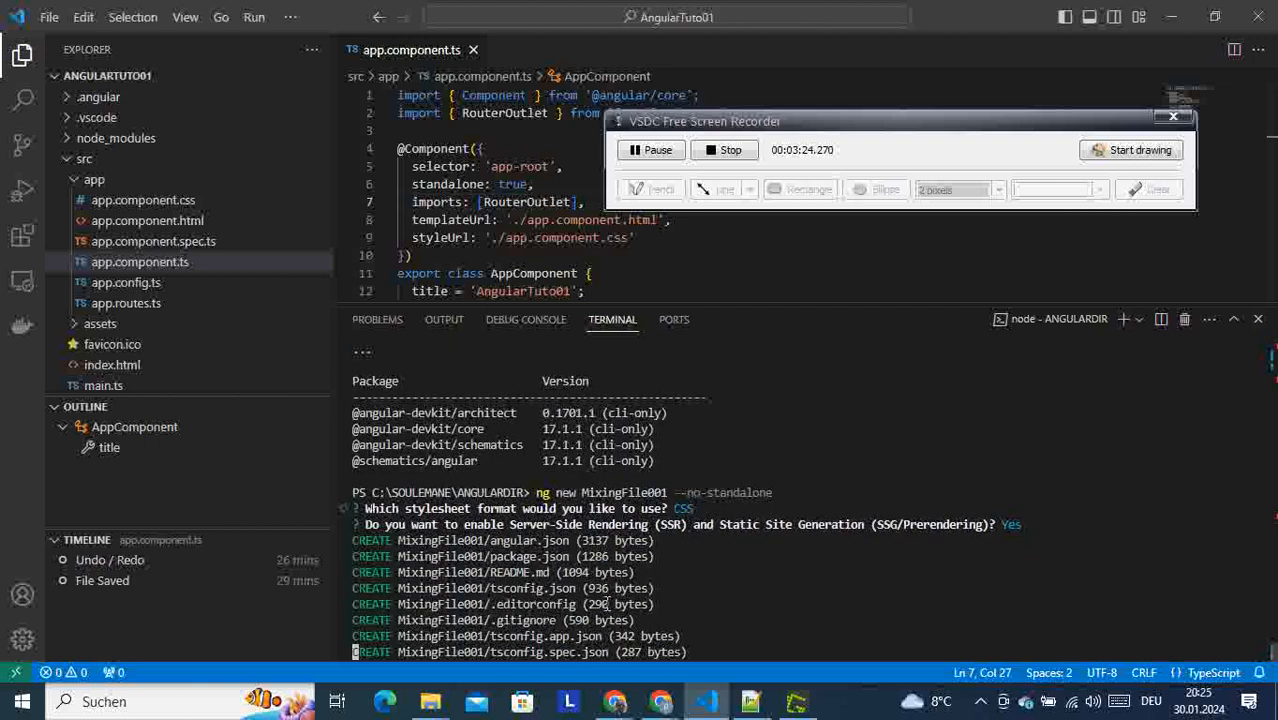
scroll(down, 3)
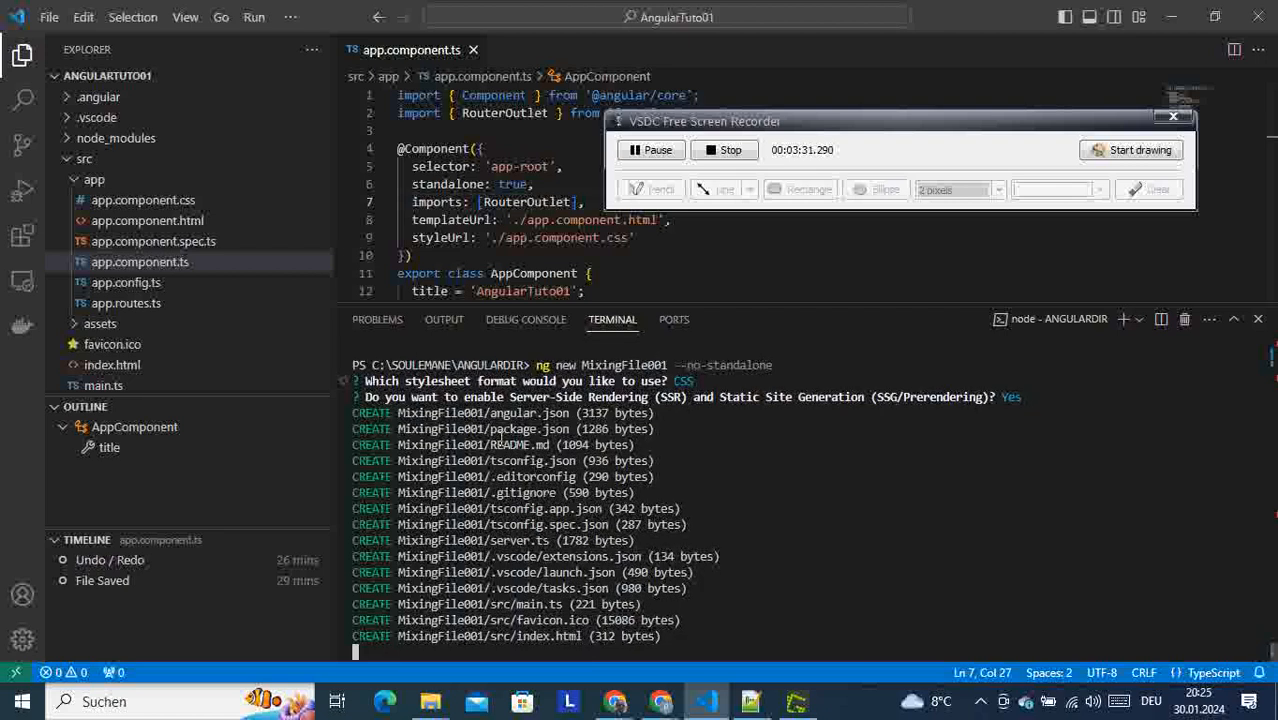
scroll(down, 3)
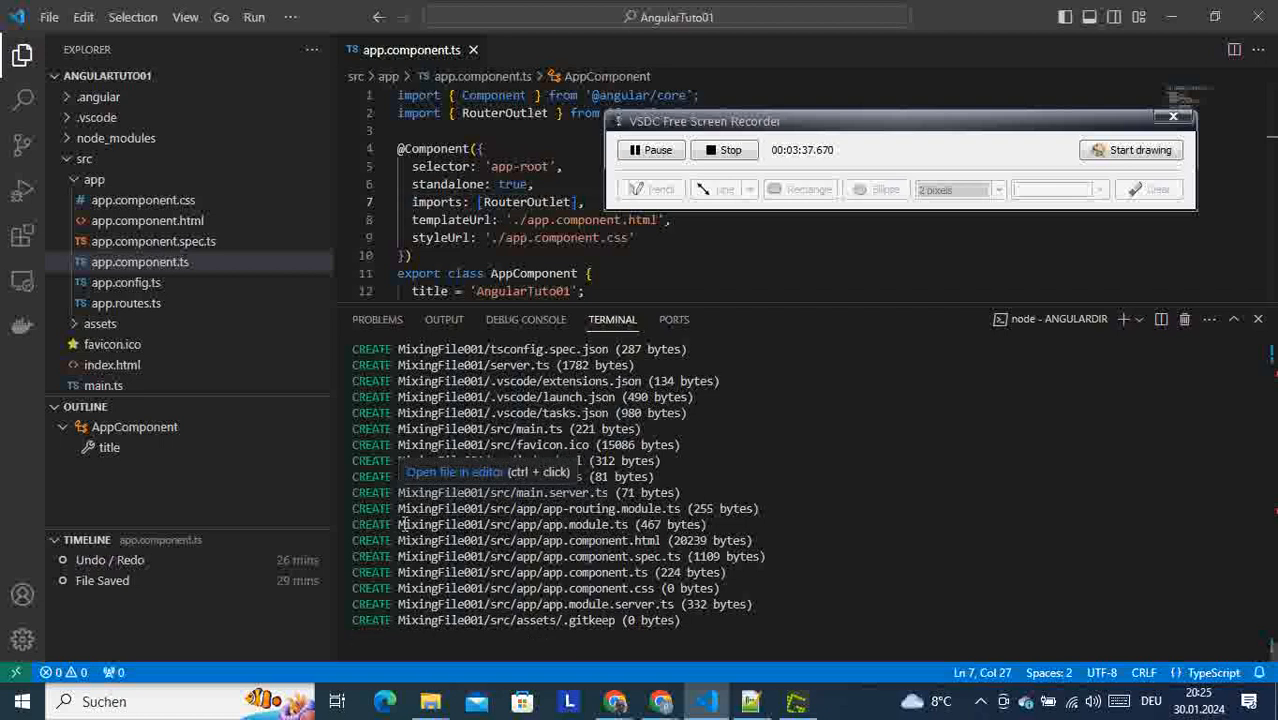
mouse_move(512, 524)
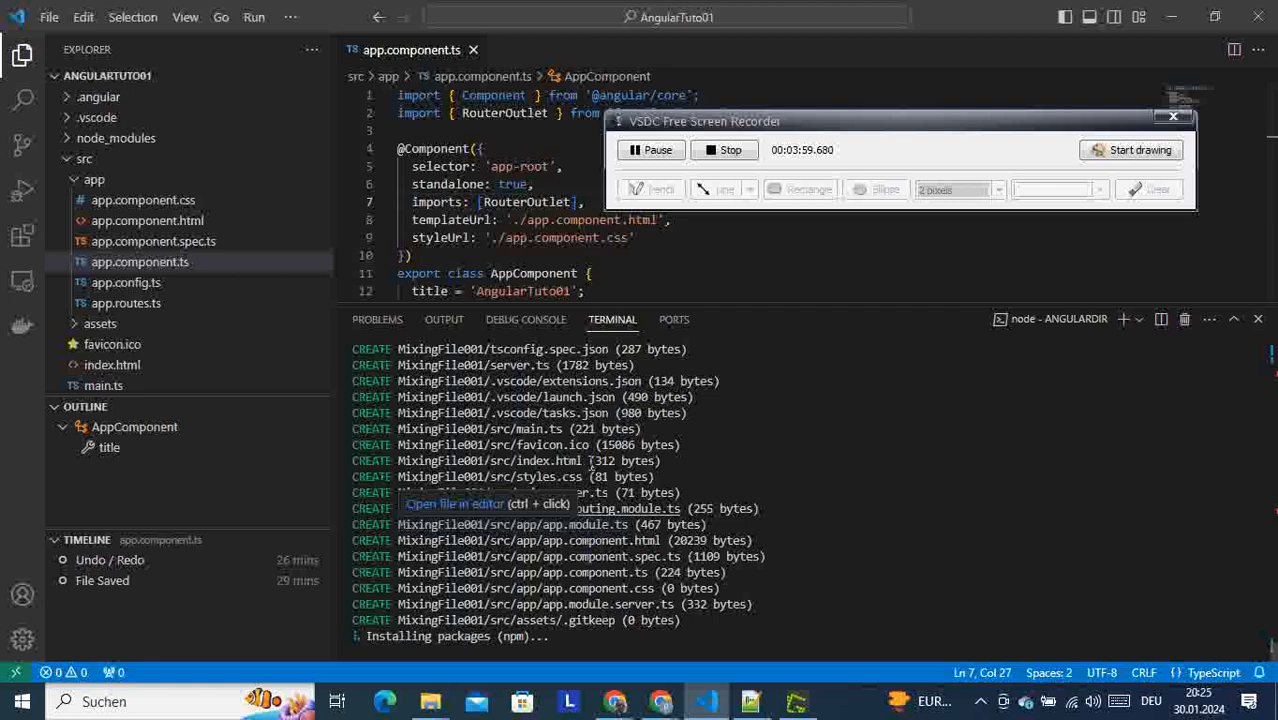
mouse_move(750, 700)
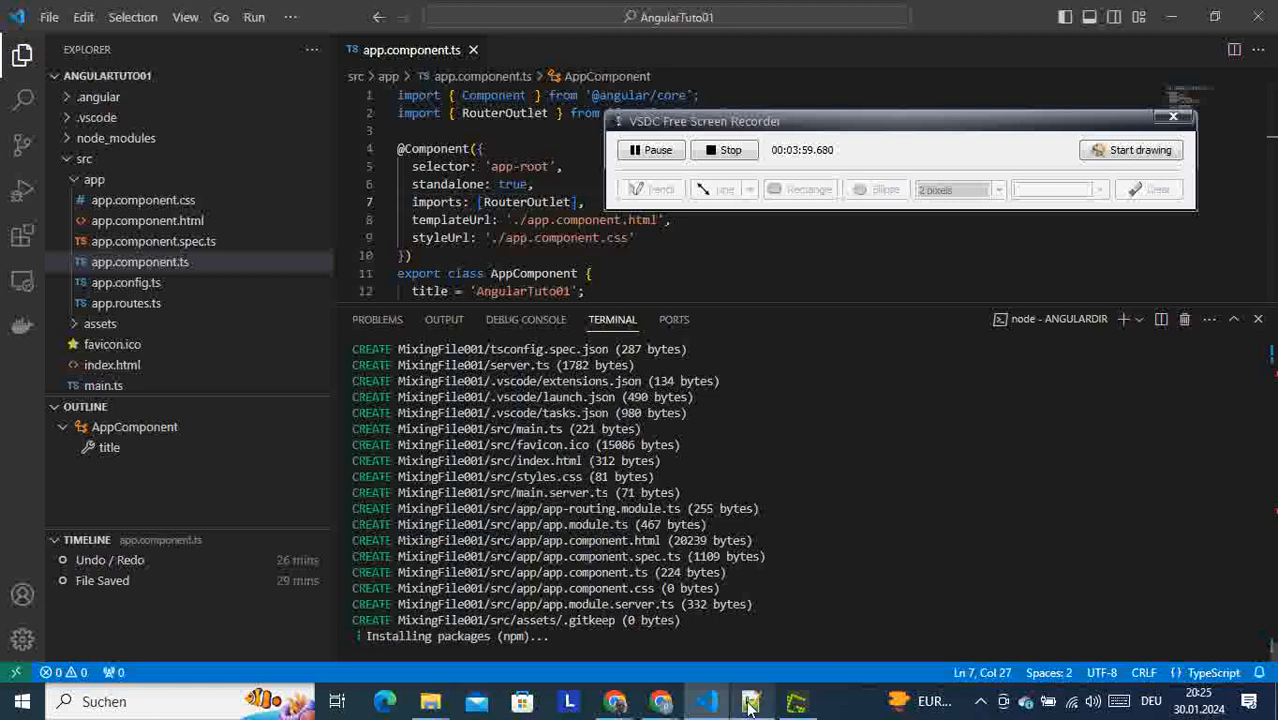
click(752, 700)
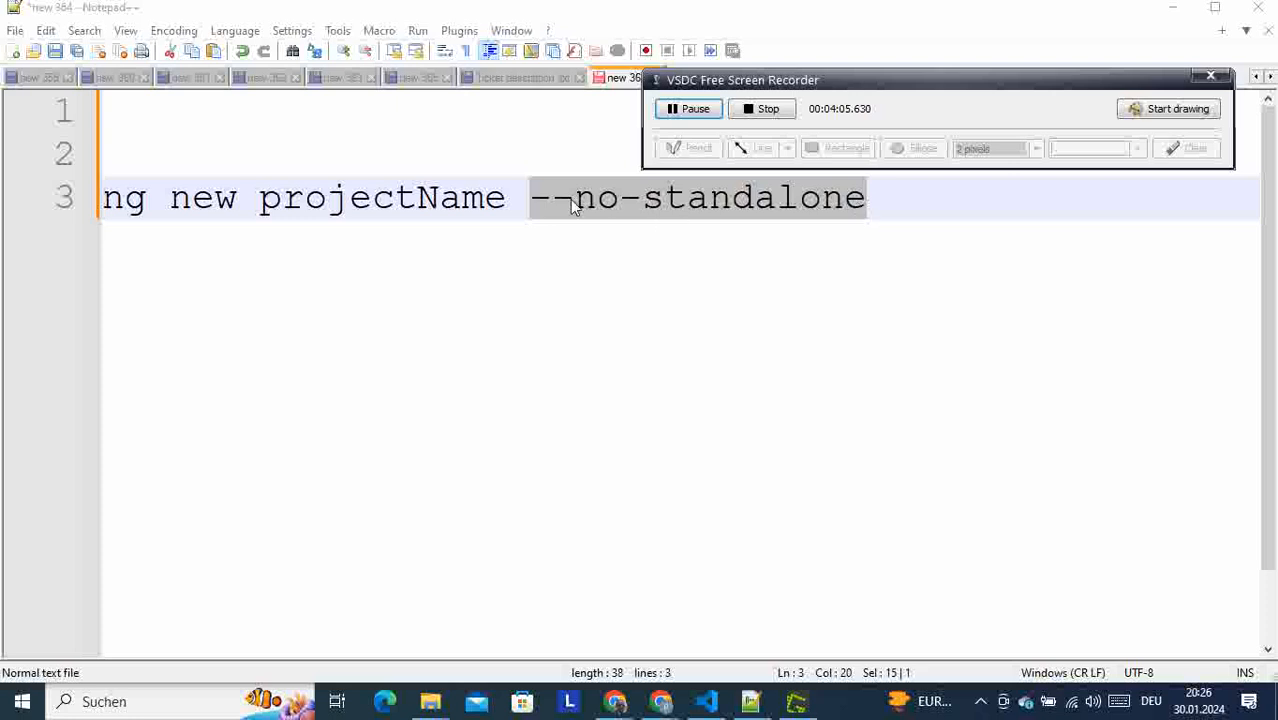
mouse_move(758, 242)
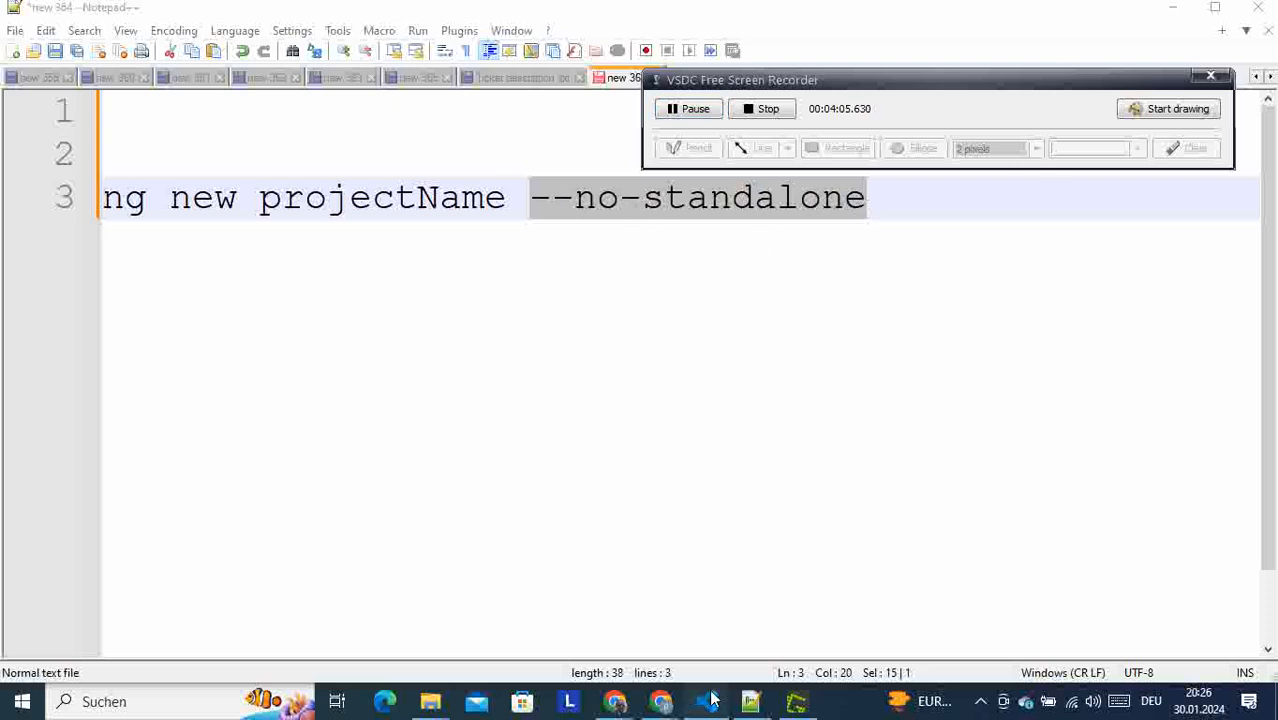
click(704, 700)
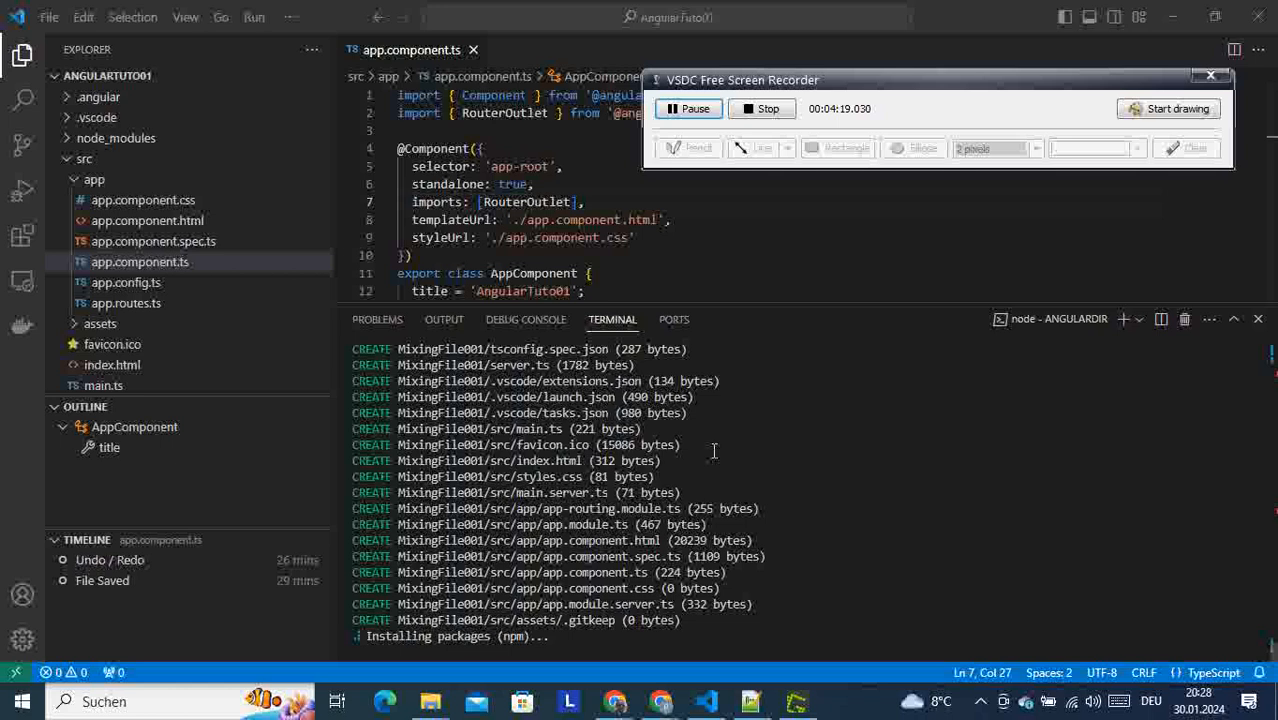
click(748, 700)
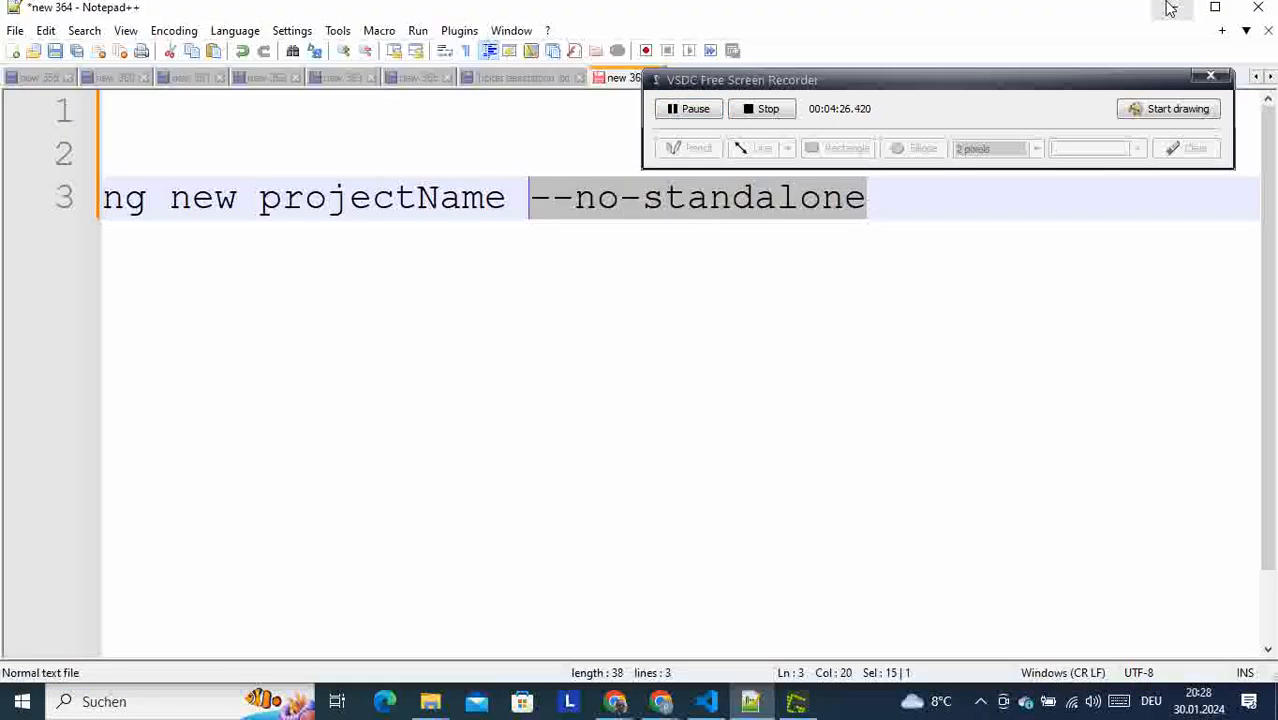
click(704, 700)
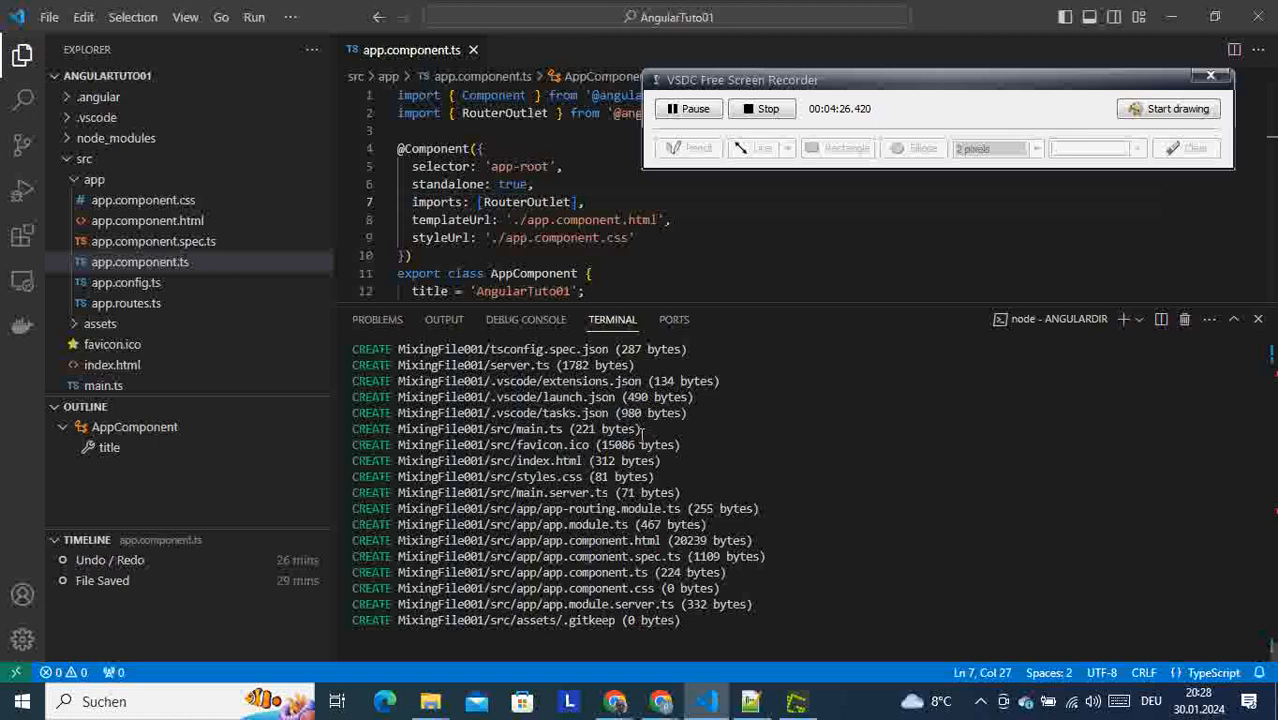